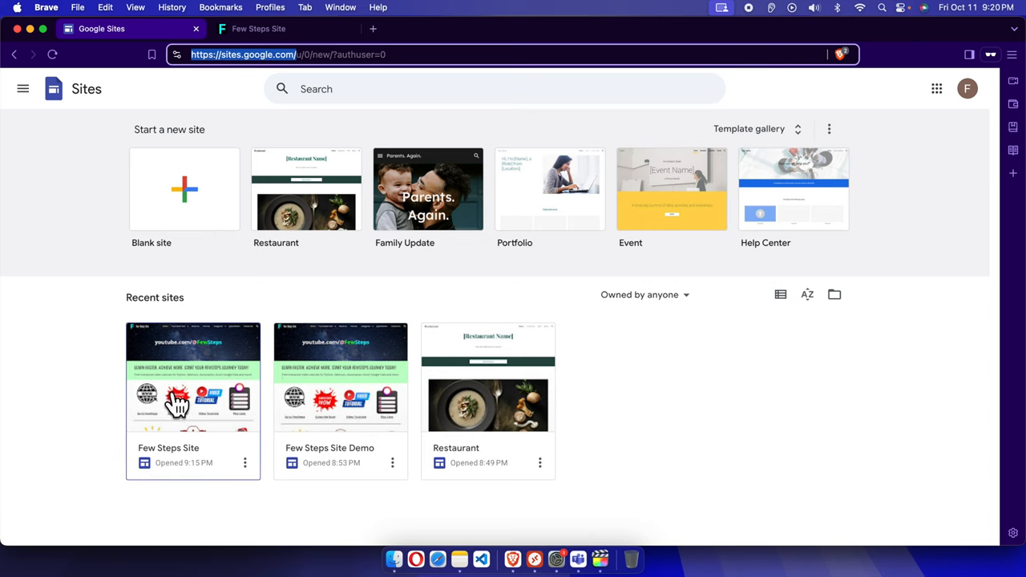
mouse_move(177, 381)
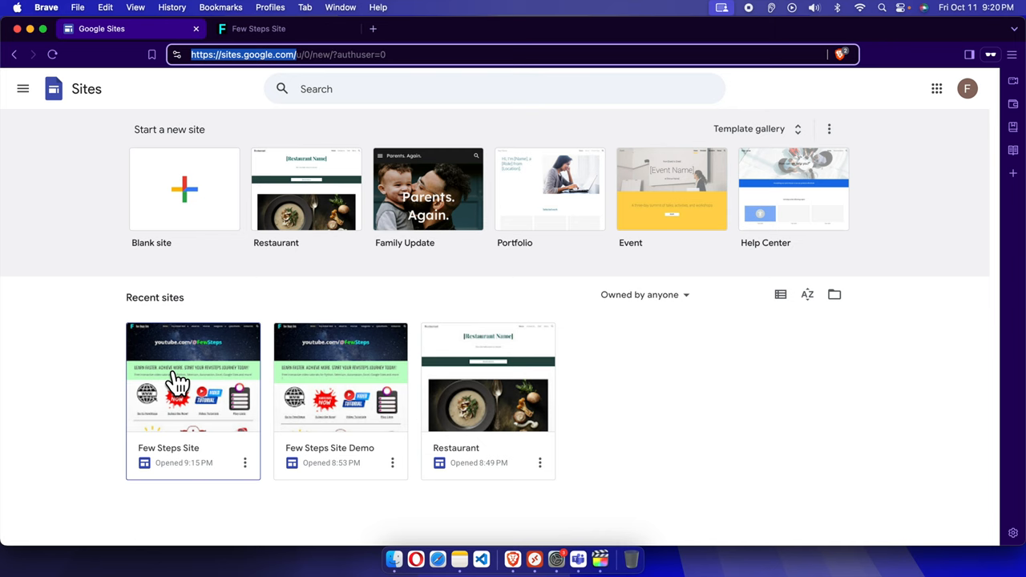
Open the Few Steps Site from Recent sites for editing.
click(192, 378)
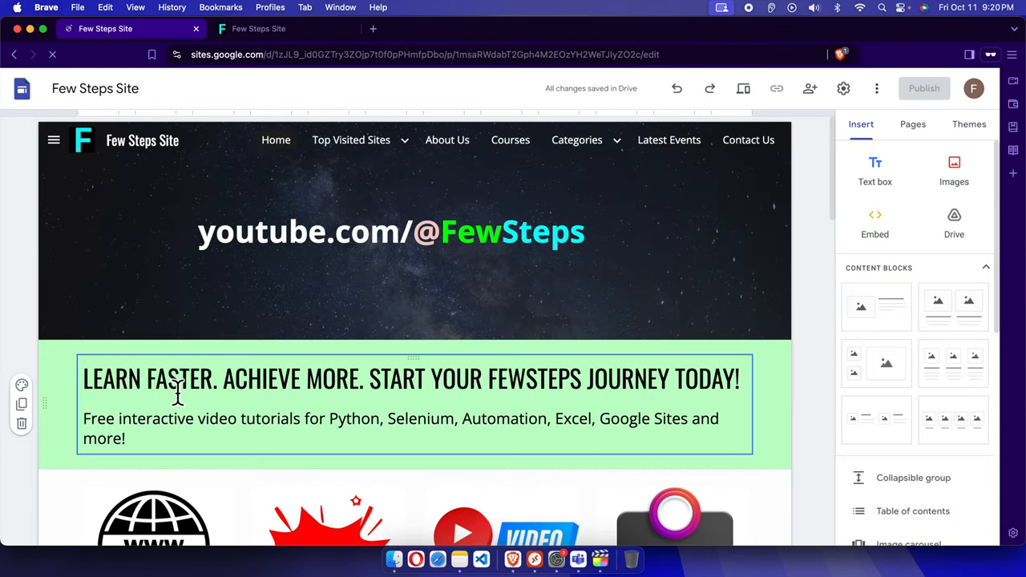
Show the publishing options from the Publish dropdown.
click(391, 231)
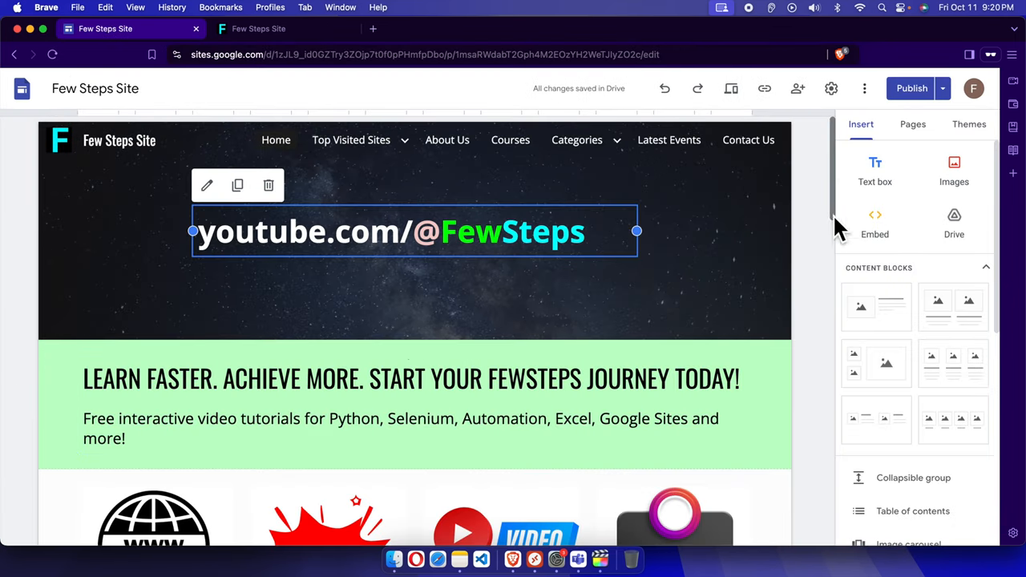
mouse_move(943, 88)
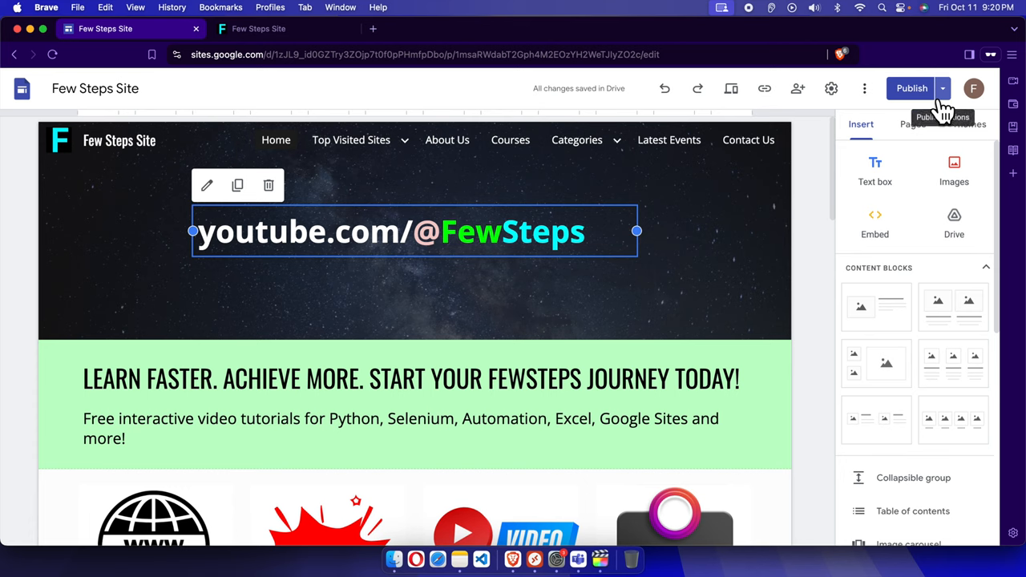
mouse_move(949, 109)
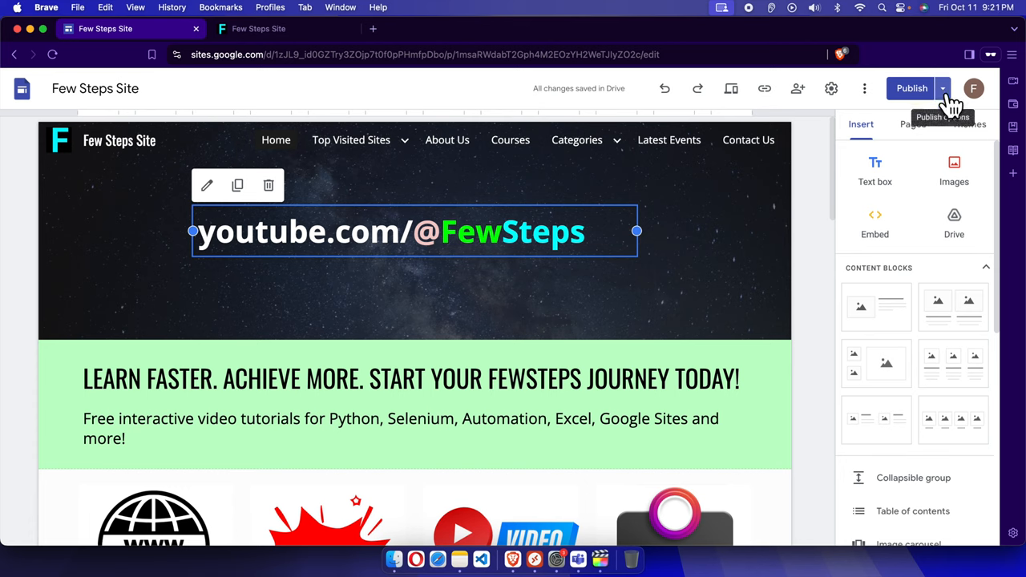
click(943, 88)
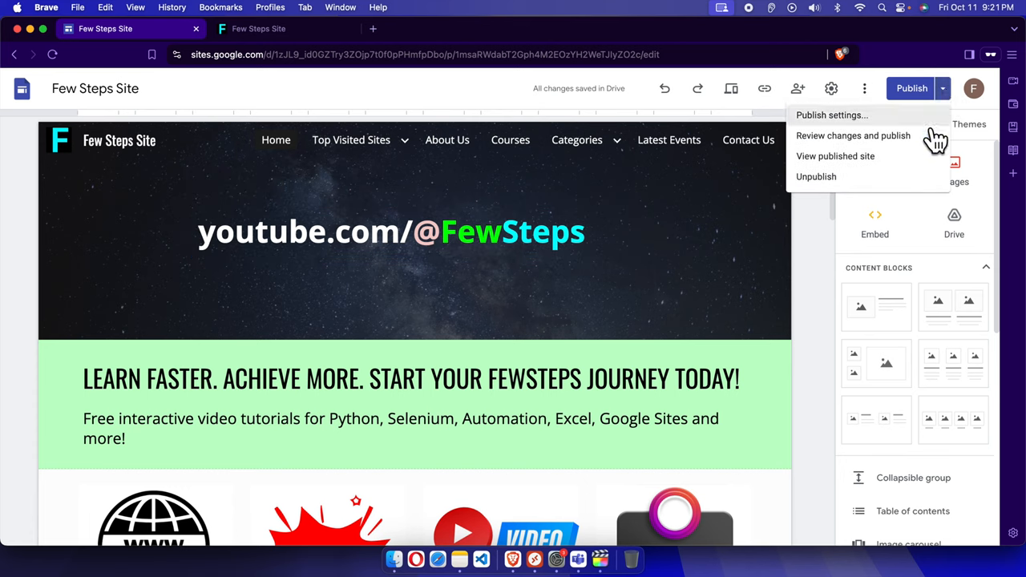
mouse_move(907, 176)
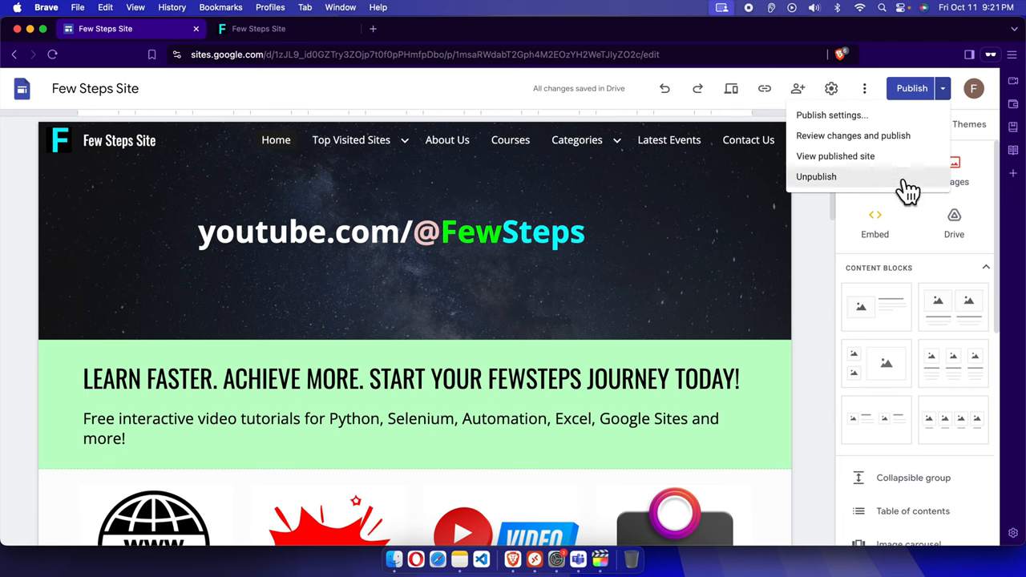
mouse_move(830, 115)
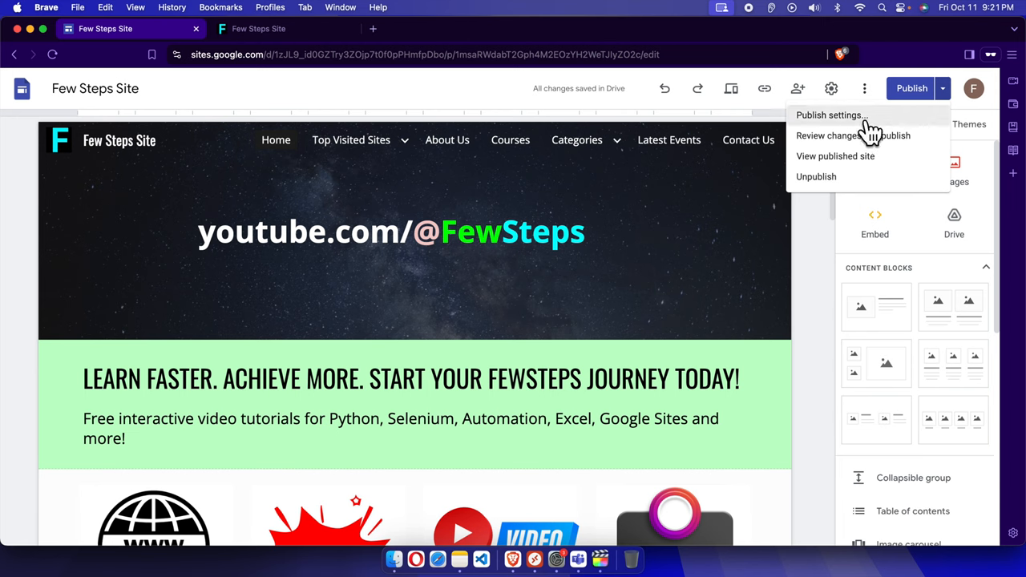
mouse_move(867, 131)
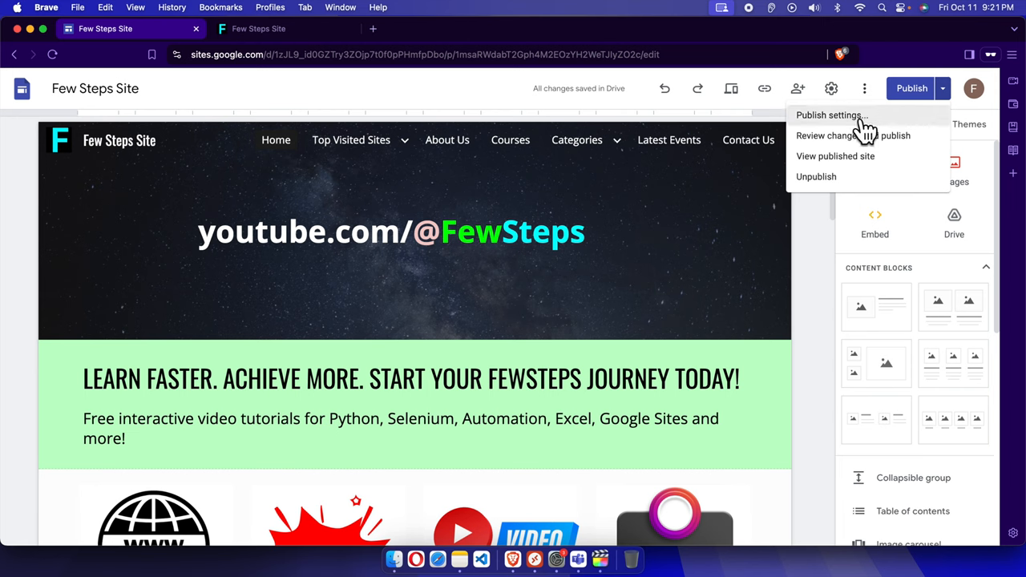
Open Publish settings for the fewstepssite web address.
click(829, 116)
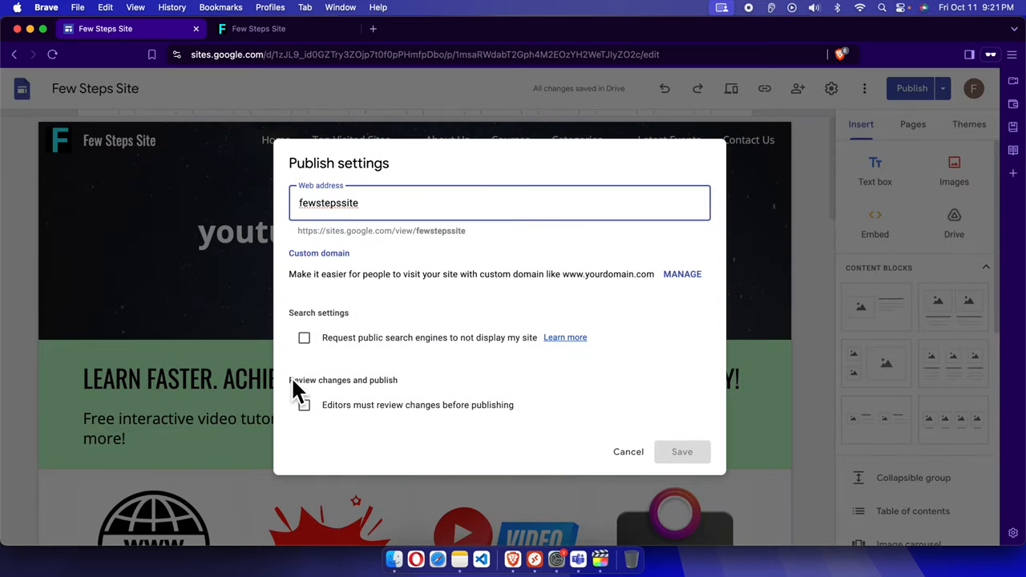
mouse_move(321, 376)
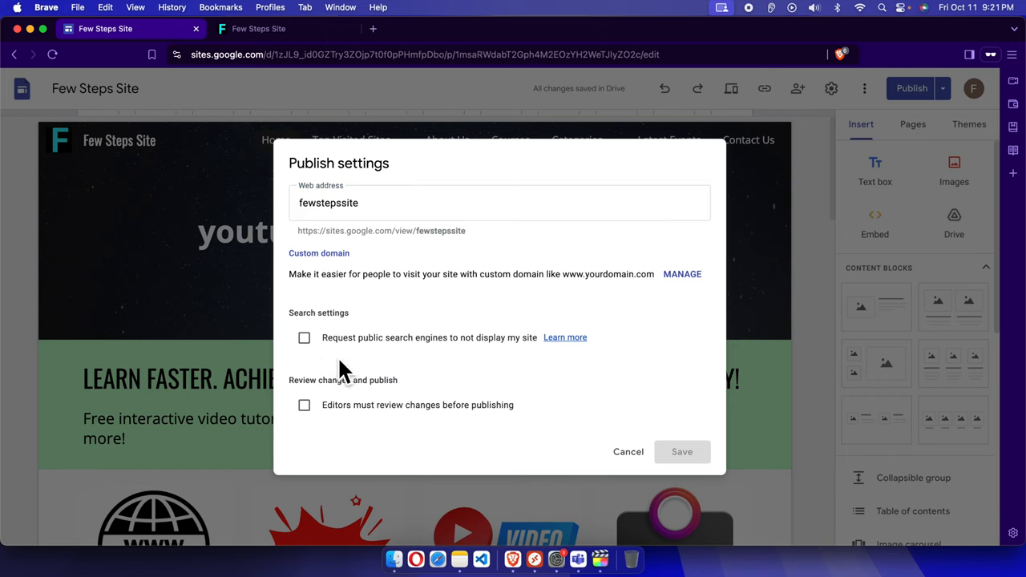
mouse_move(346, 366)
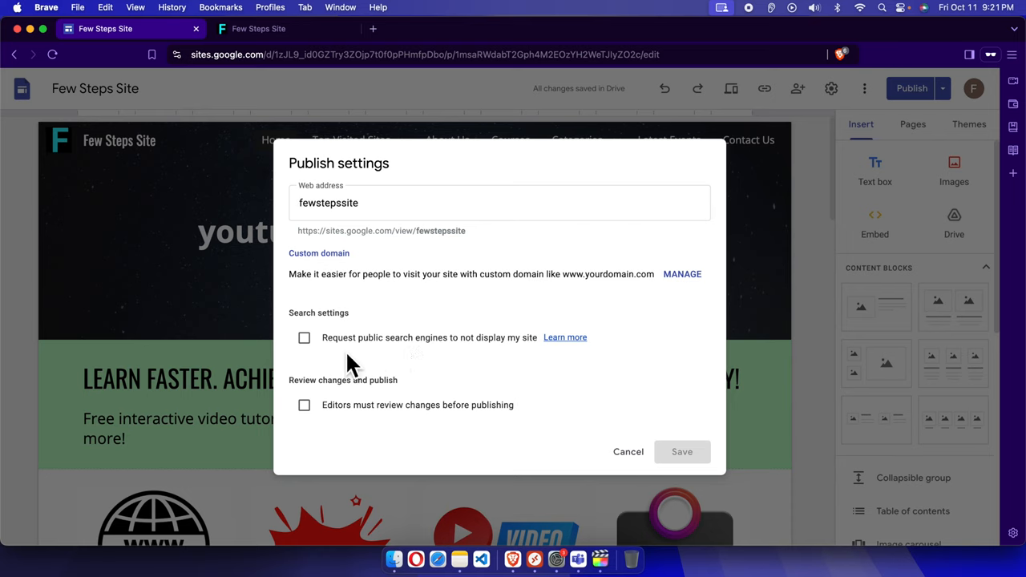
mouse_move(457, 360)
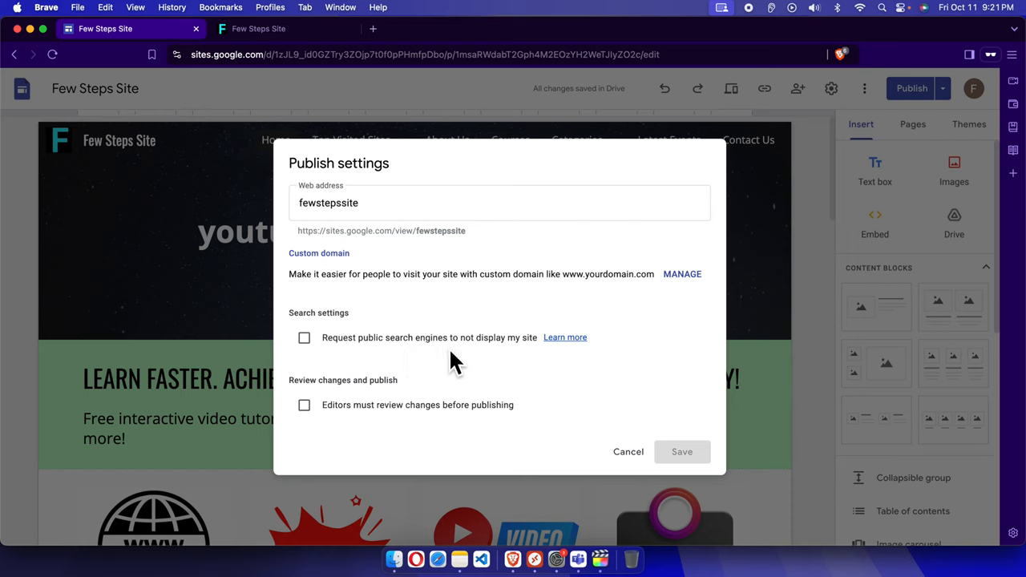
mouse_move(542, 356)
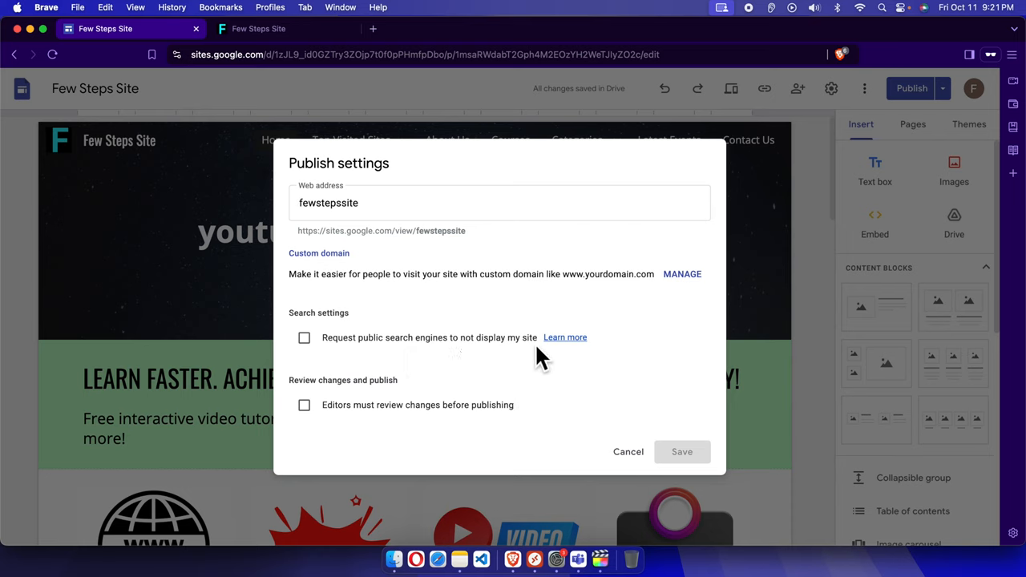
Request public search engines not to display the site, save, and republish.
click(305, 336)
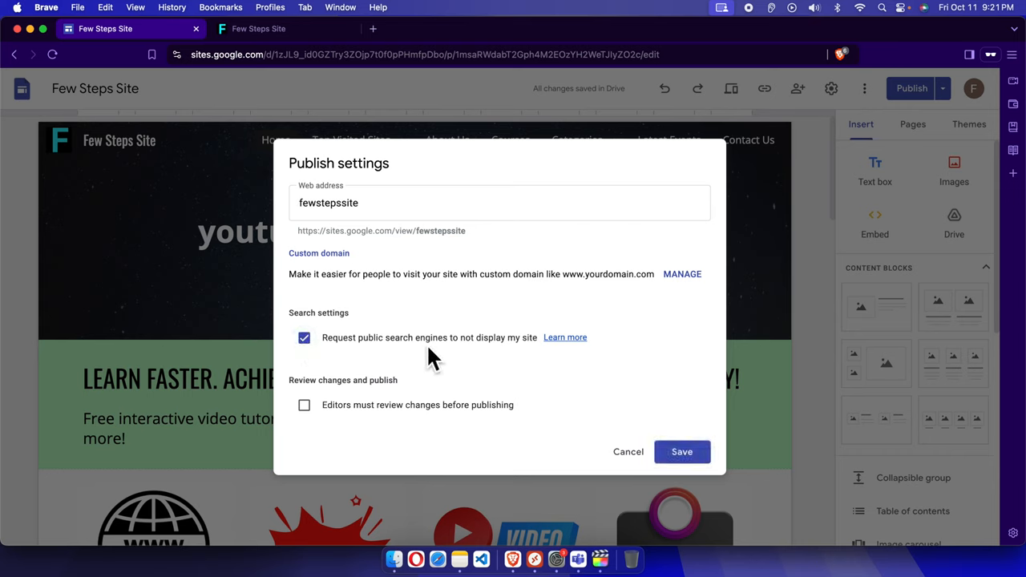
mouse_move(519, 361)
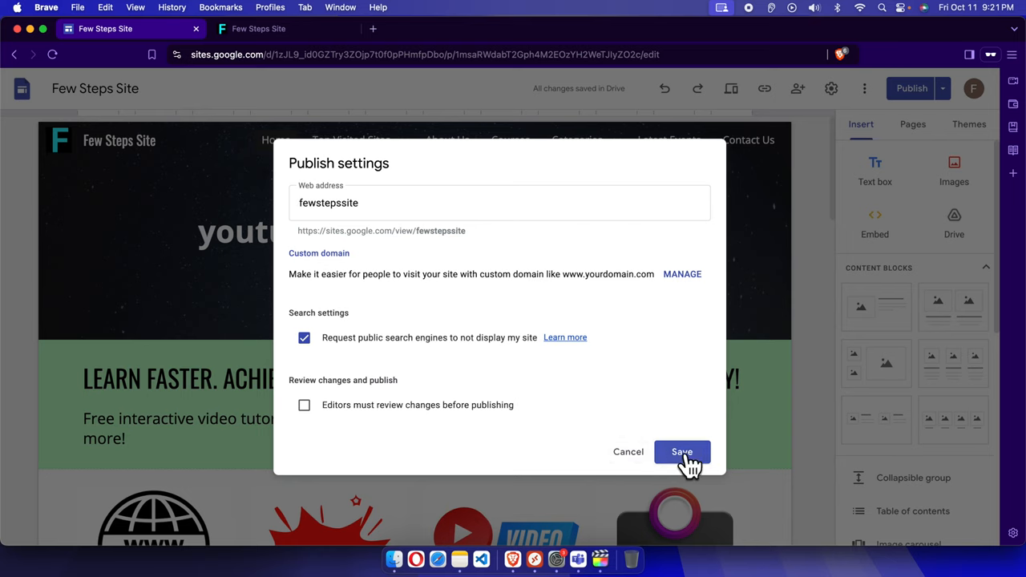
mouse_move(512, 359)
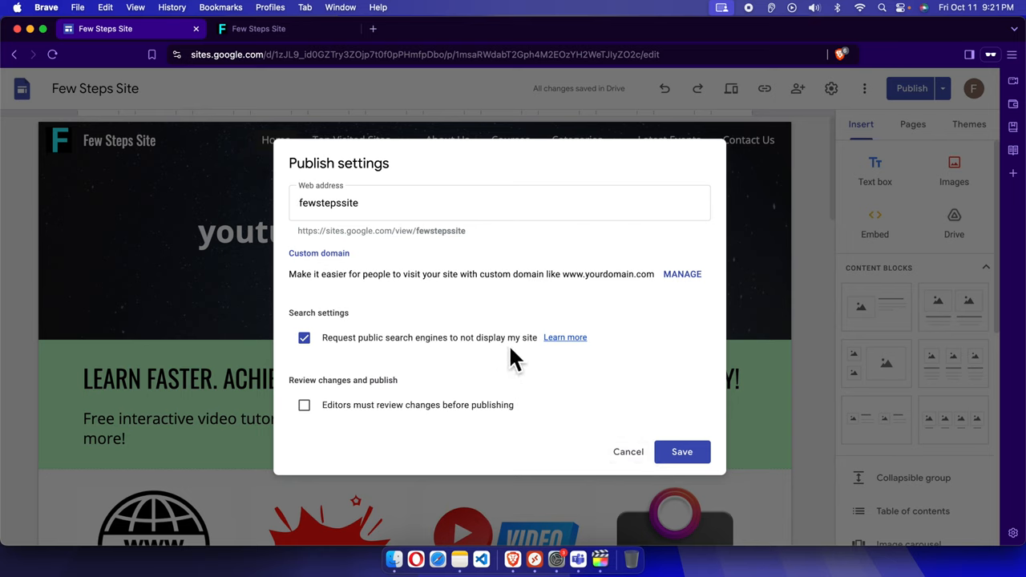
mouse_move(393, 353)
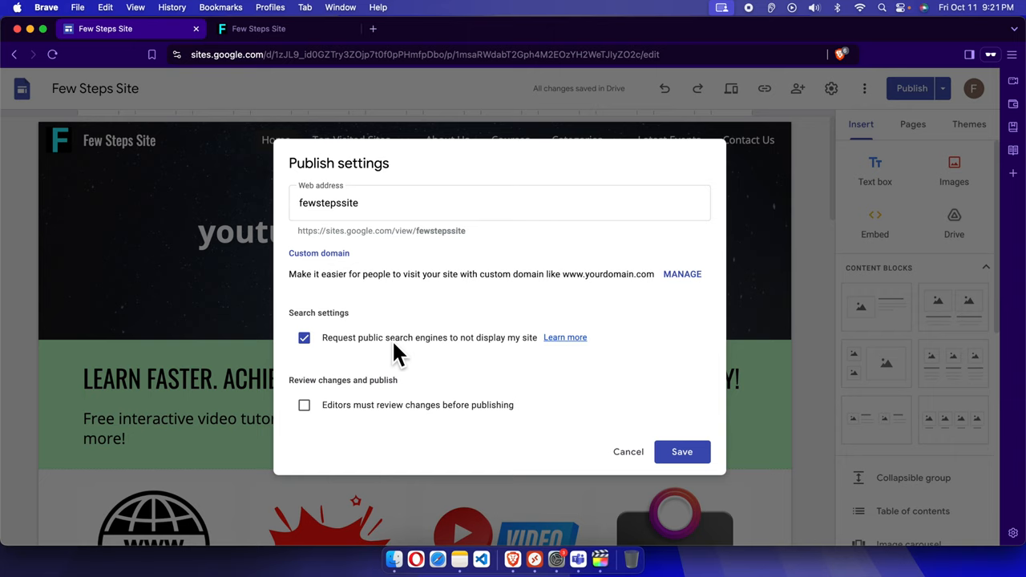
mouse_move(480, 366)
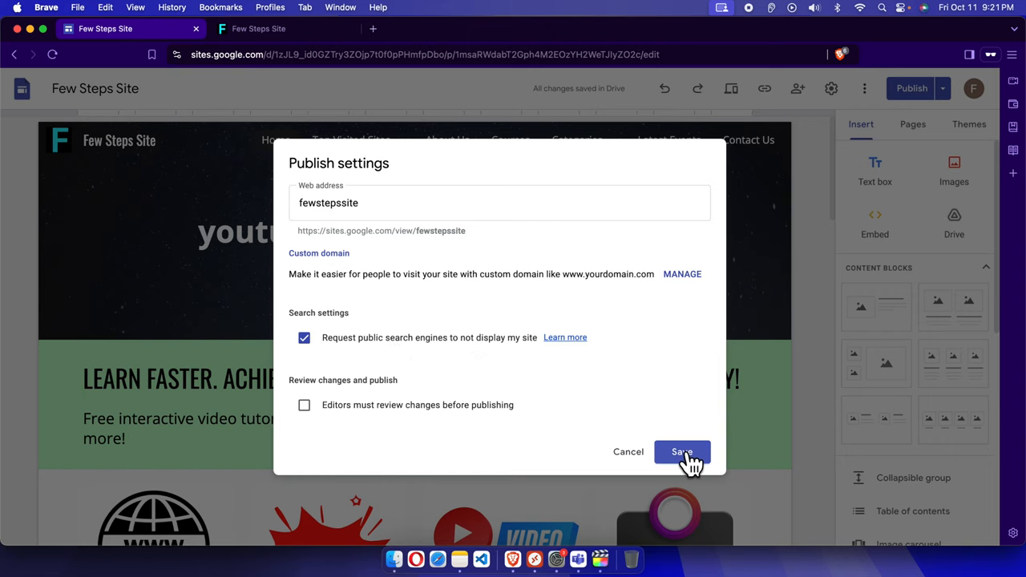
click(682, 453)
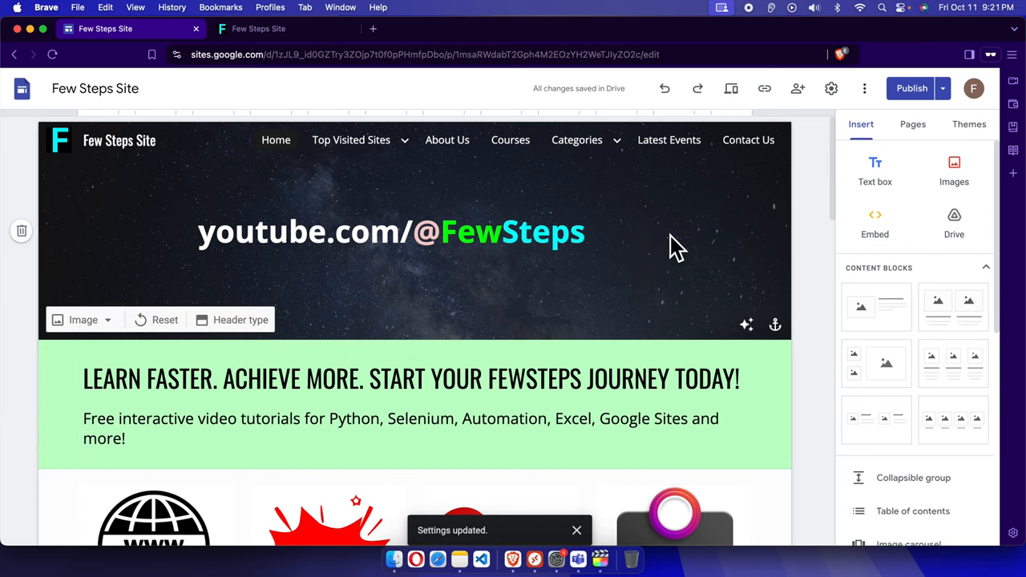
click(911, 88)
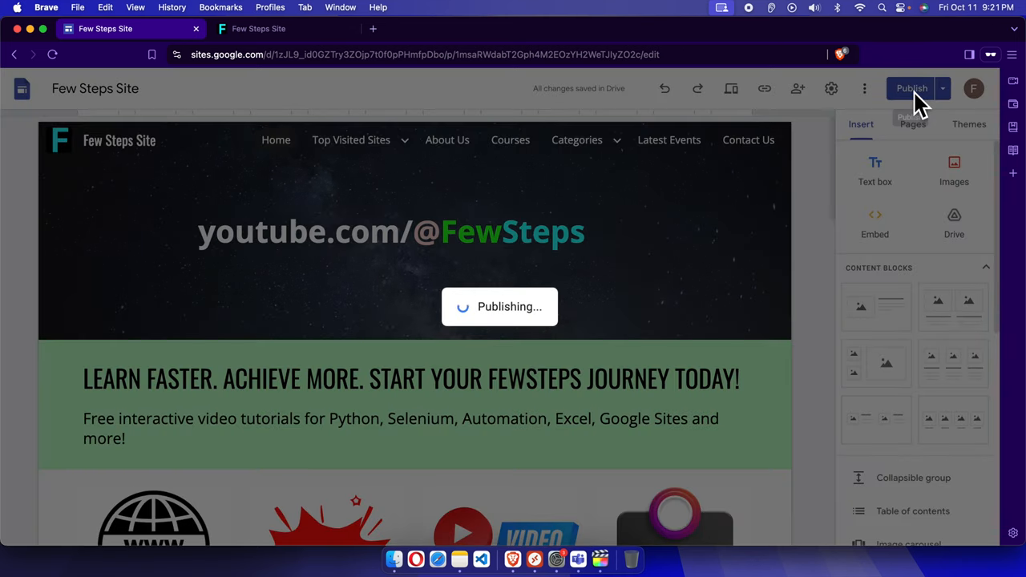